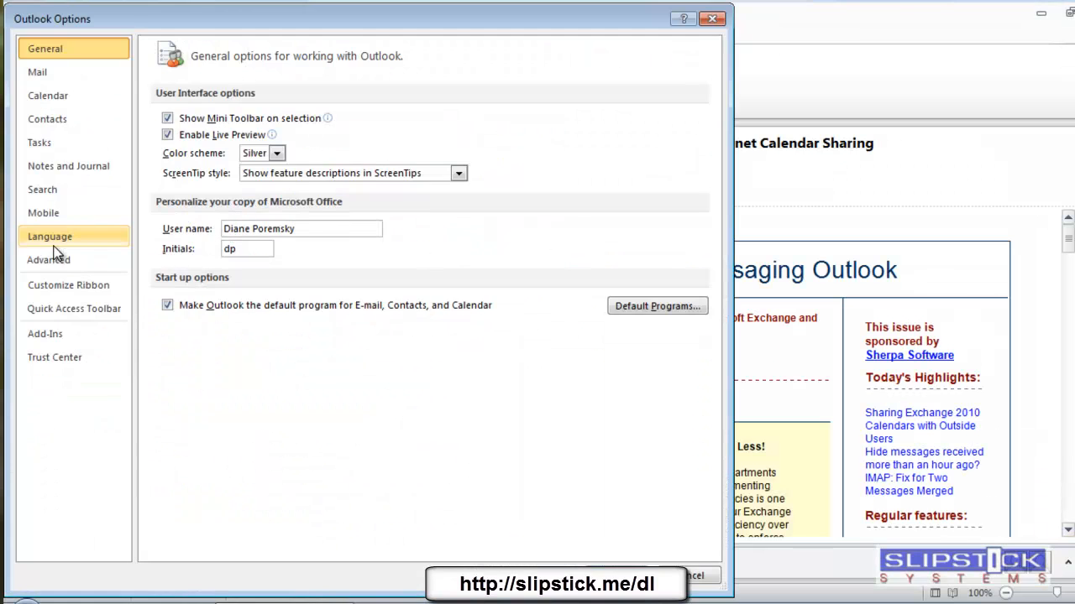
Step: Show the Advanced options and toggle emptying Deleted Items on exit on, then back off
{"action": "left_click", "coordinate": [47, 258]}
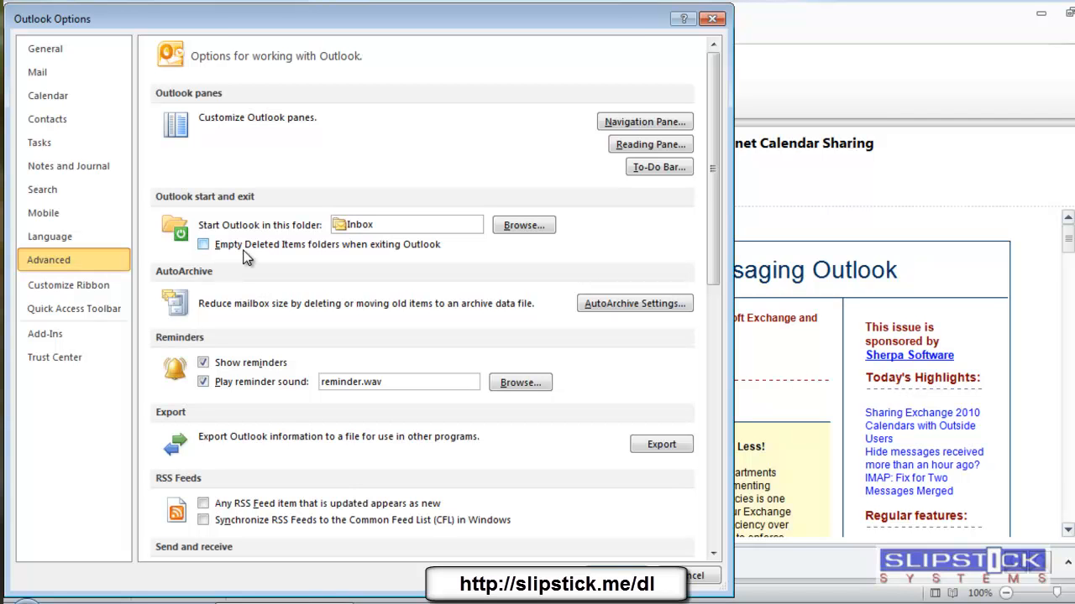
{"action": "left_click", "coordinate": [203, 245]}
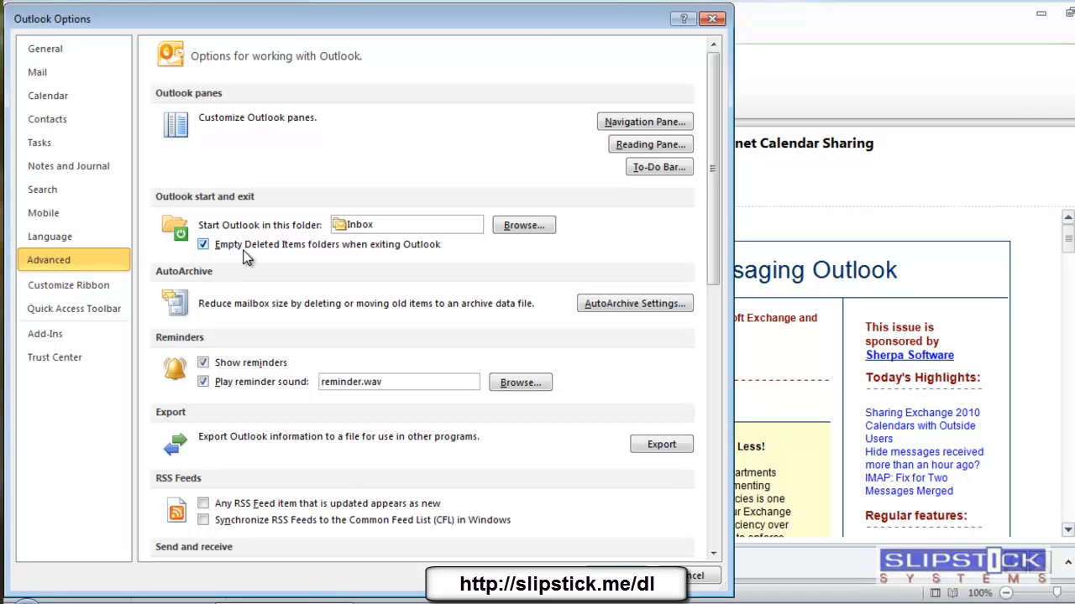
{"action": "left_click", "coordinate": [202, 245]}
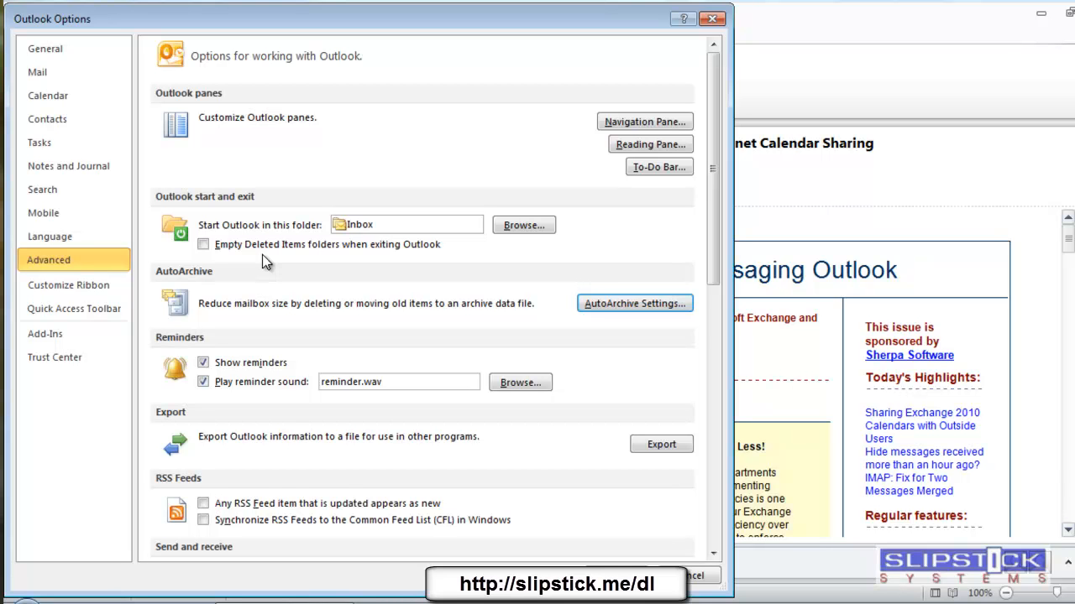
{"action": "mouse_move", "coordinate": [254, 266]}
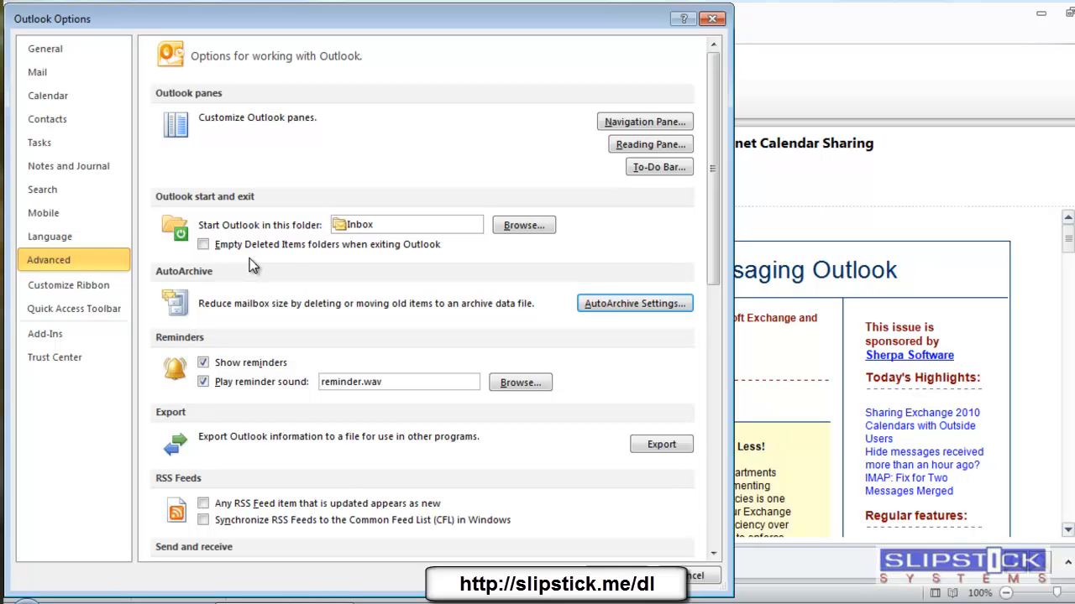
{"action": "mouse_move", "coordinate": [604, 315]}
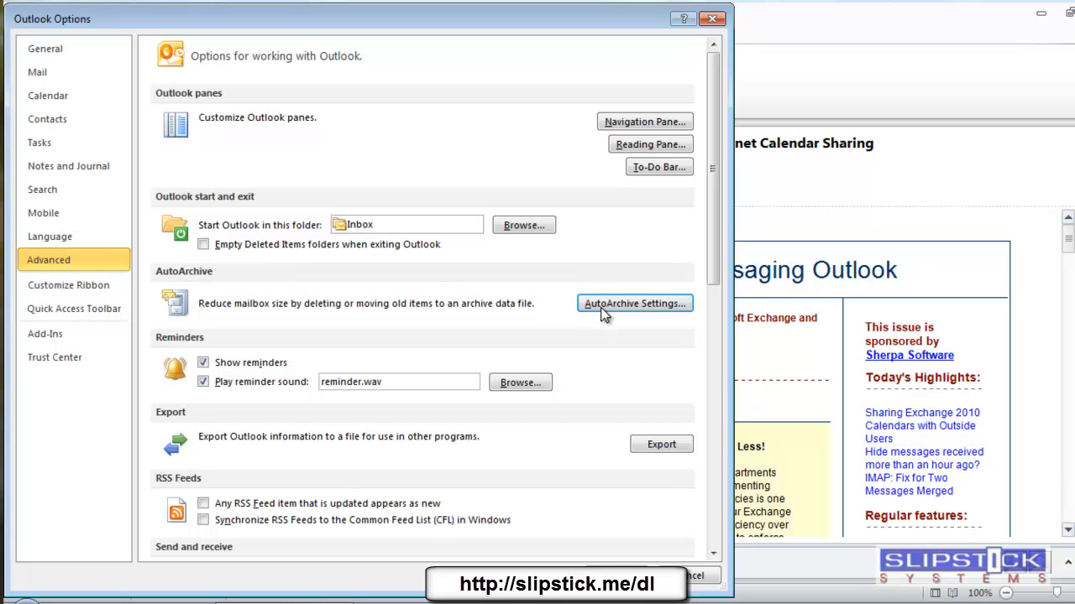
Step: Set AutoArchive to run automatically every 2 days and confirm its settings
{"action": "left_click", "coordinate": [635, 302]}
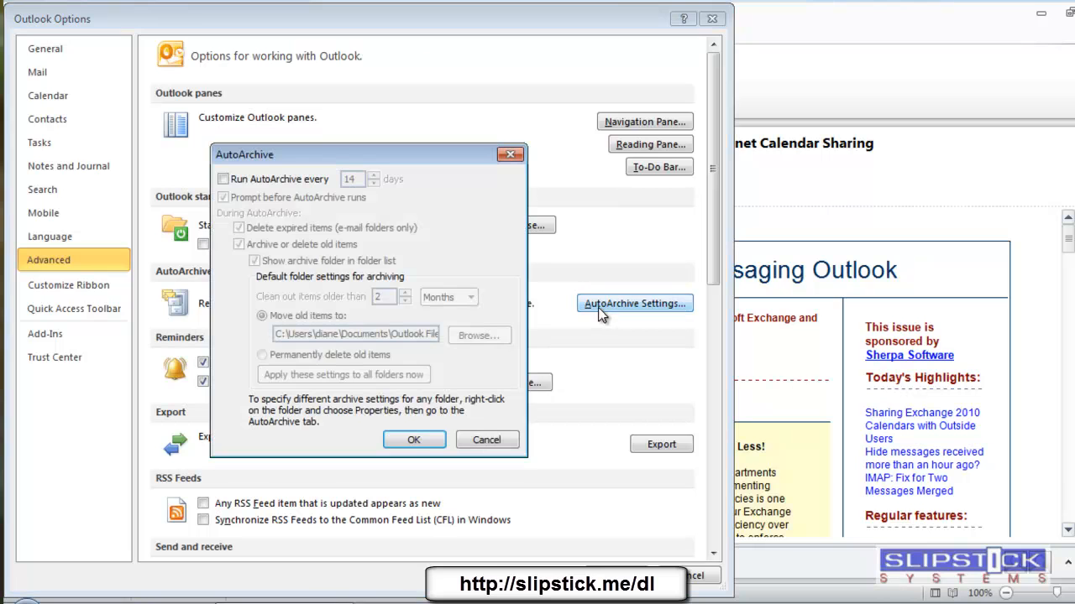
{"action": "left_click", "coordinate": [224, 178]}
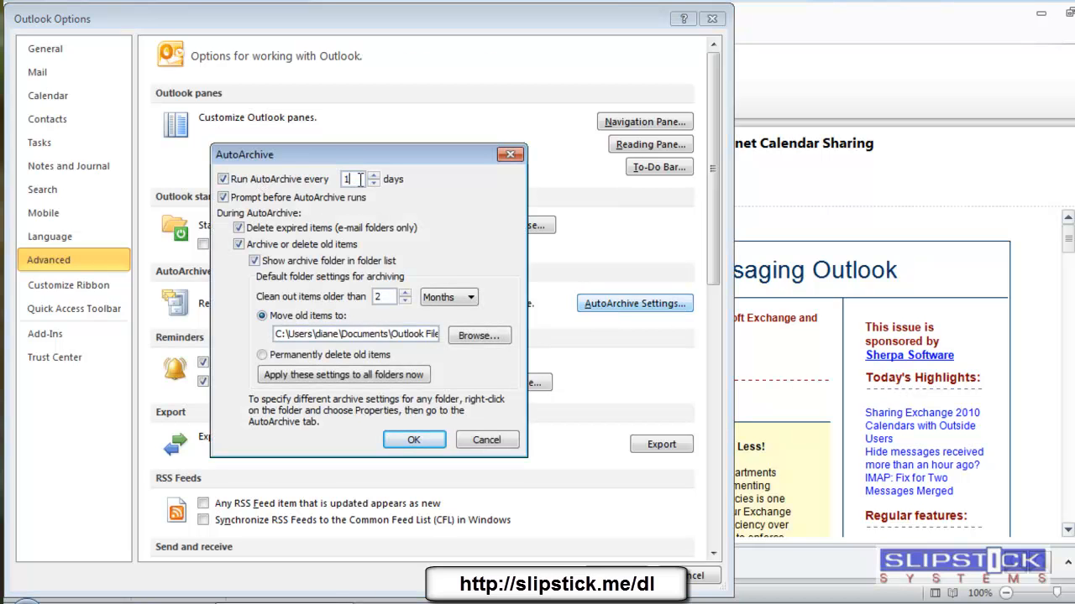
{"action": "left_click", "coordinate": [413, 440]}
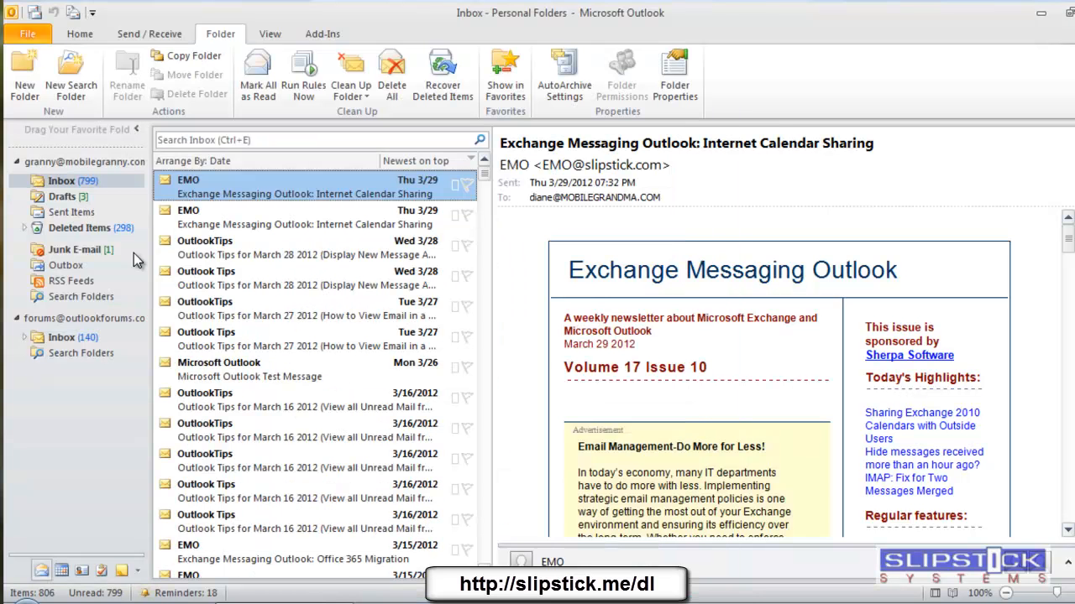
Step: Set Deleted Items to custom archiving that permanently deletes items older than 2 days
{"action": "right_click", "coordinate": [79, 229]}
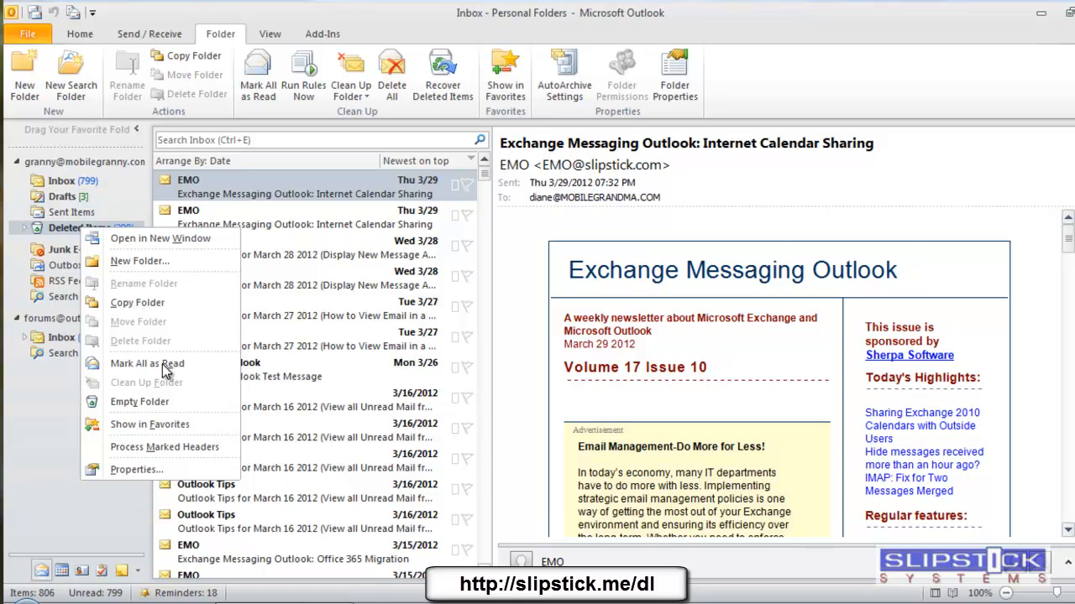
{"action": "left_click", "coordinate": [134, 470]}
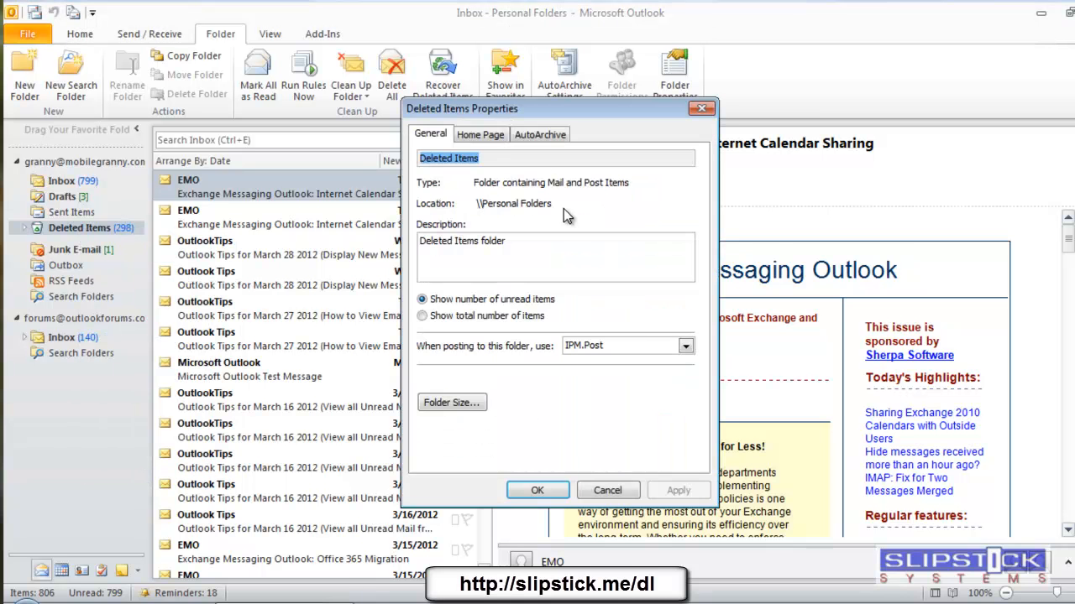
{"action": "left_click", "coordinate": [540, 134]}
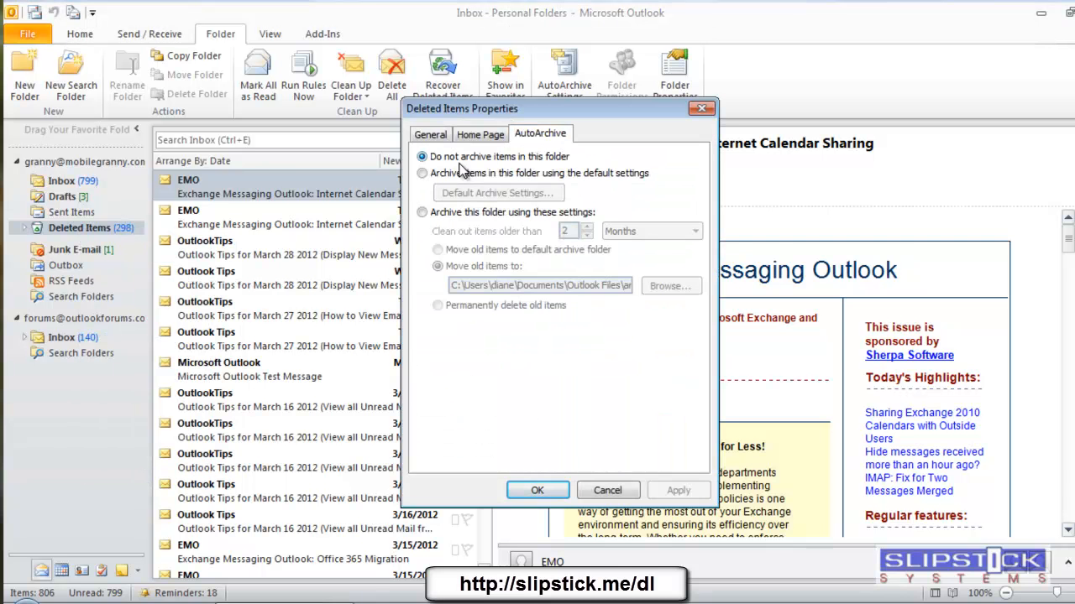
{"action": "left_click", "coordinate": [422, 211]}
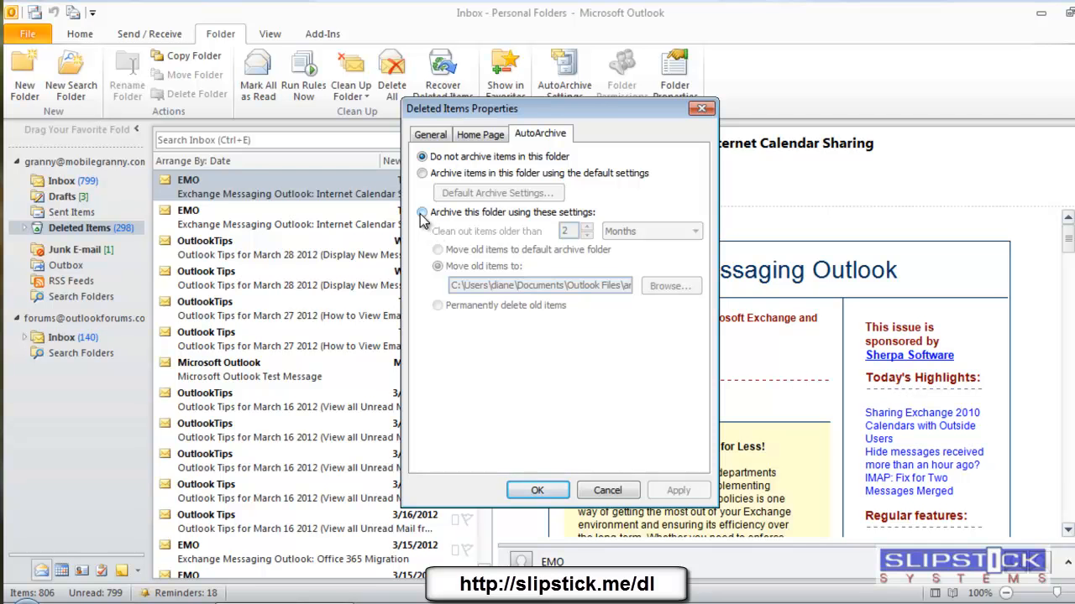
{"action": "left_click", "coordinate": [421, 212]}
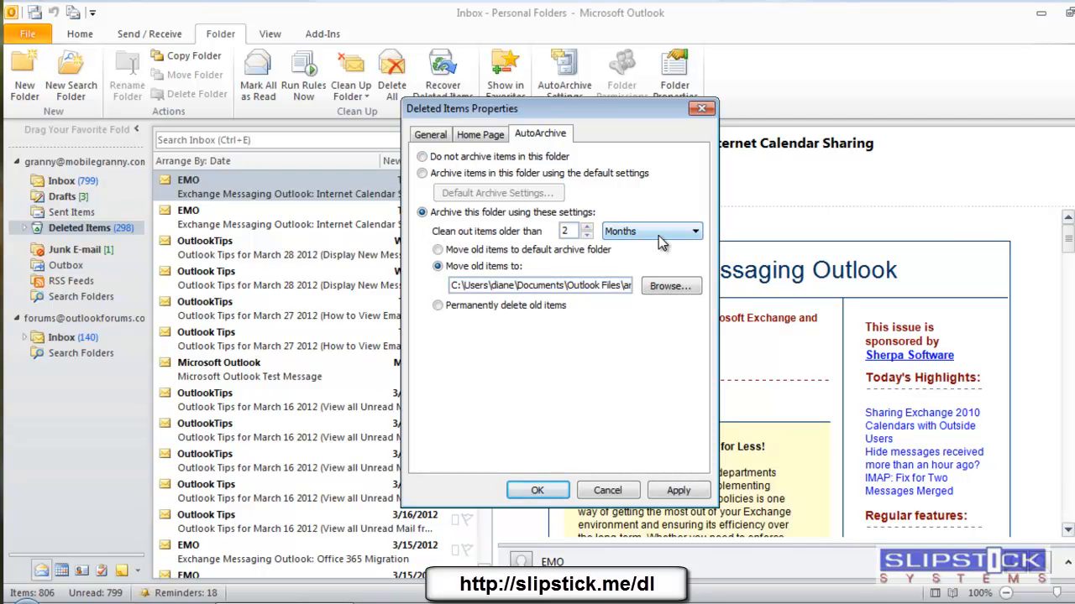
{"action": "left_click", "coordinate": [619, 232]}
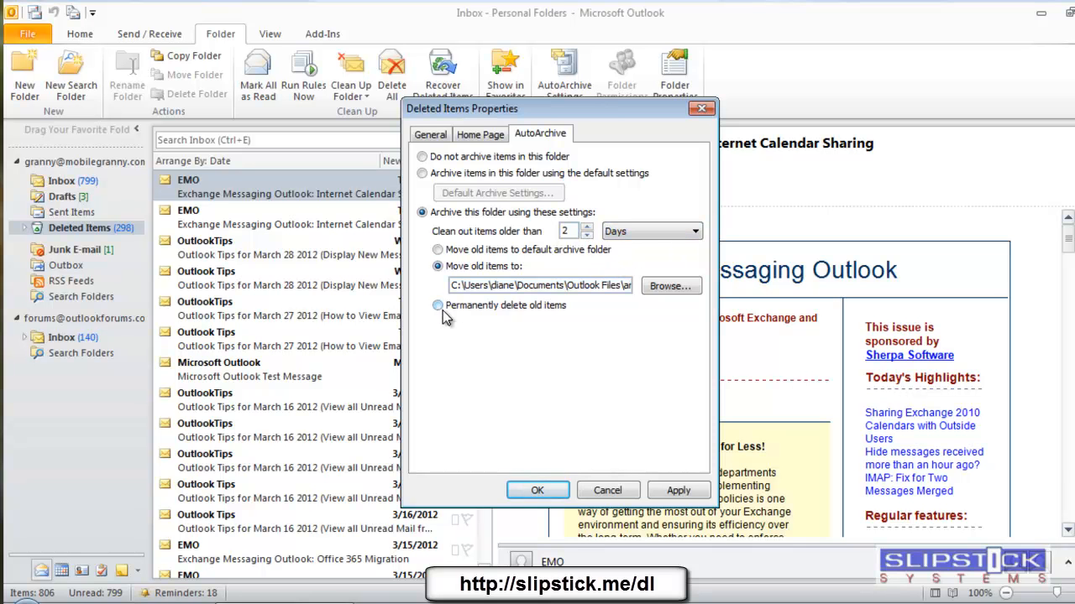
{"action": "left_click", "coordinate": [436, 305]}
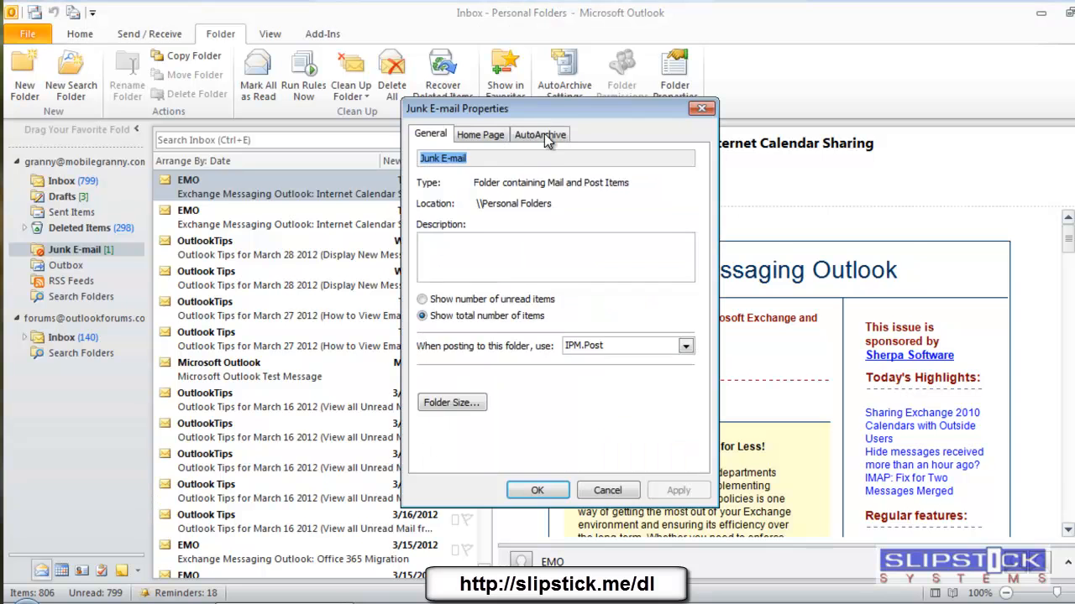
Step: Set Junk E-mail archiving to permanently delete items older than 2 days
{"action": "left_click", "coordinate": [540, 134]}
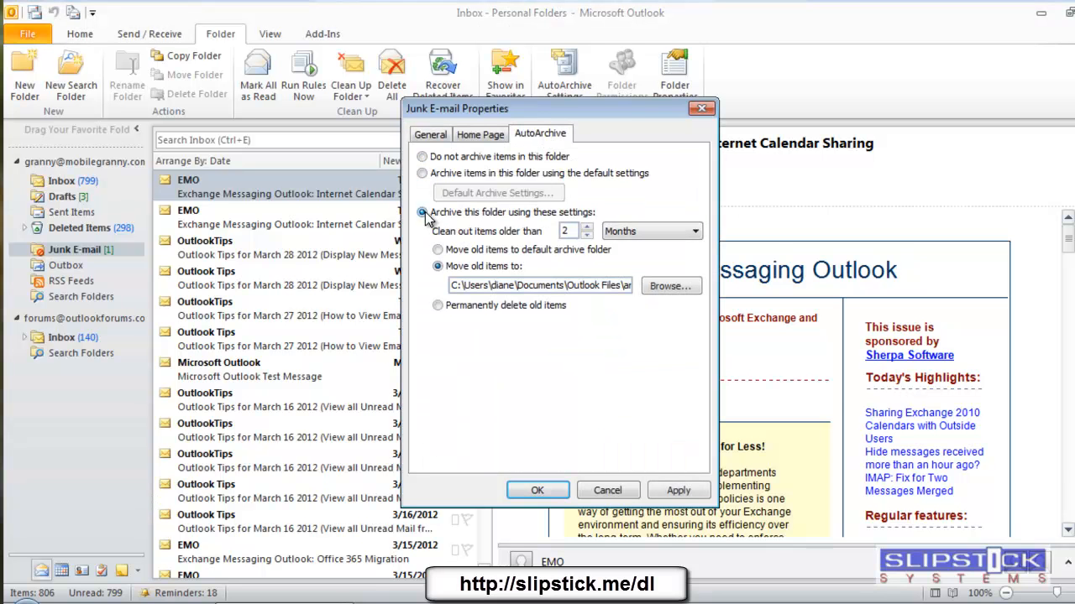
{"action": "left_click", "coordinate": [695, 232]}
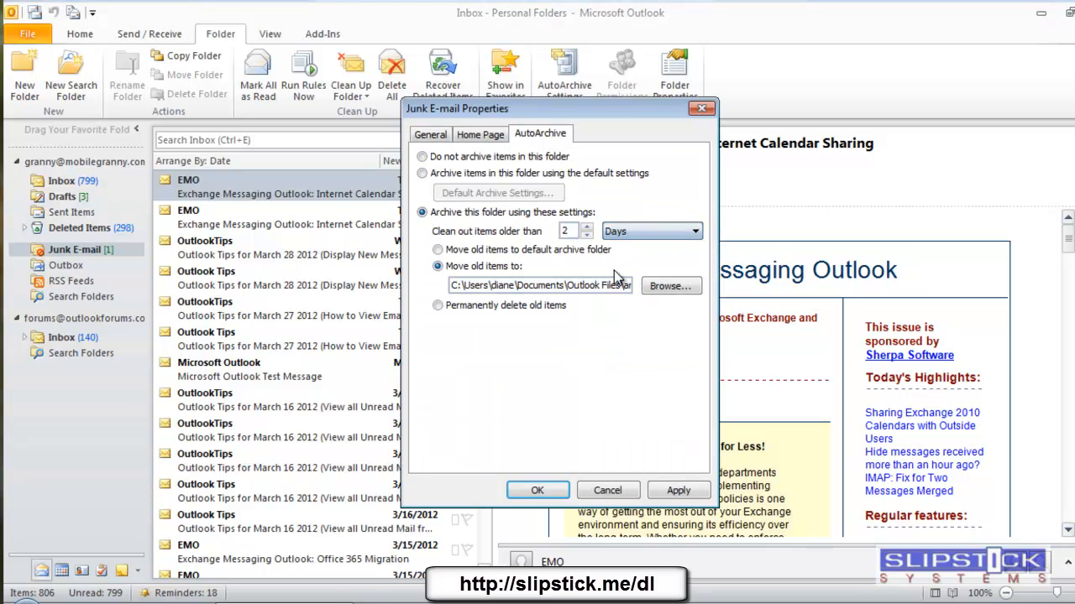
{"action": "left_click", "coordinate": [436, 306]}
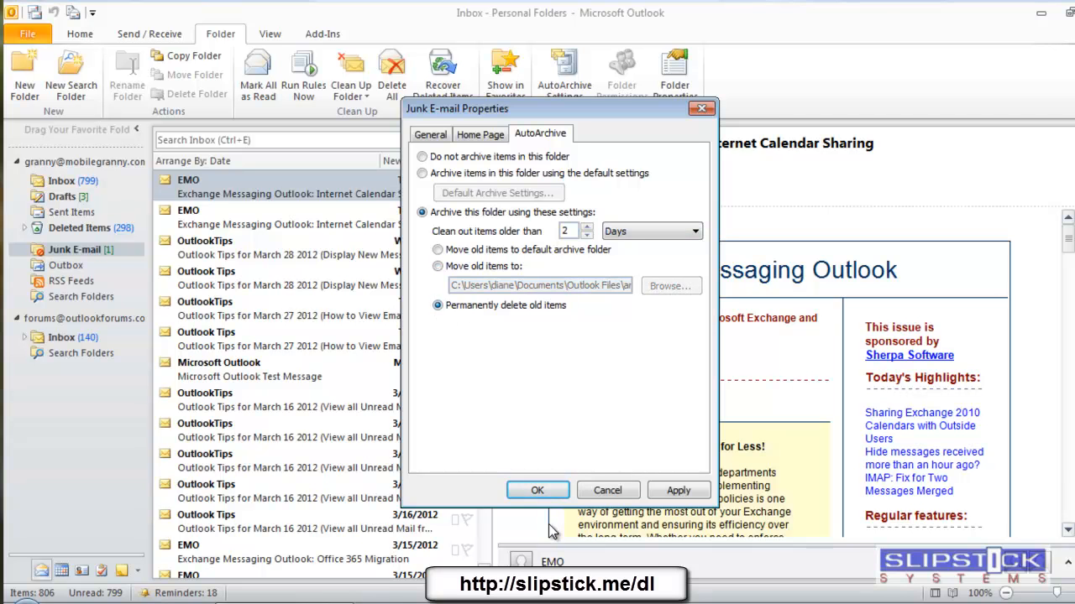